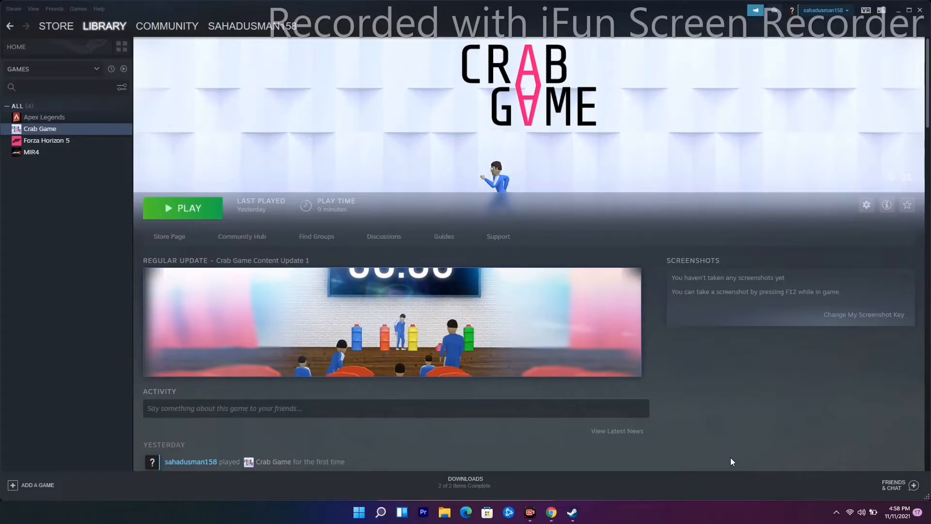
mouse_move(740, 453)
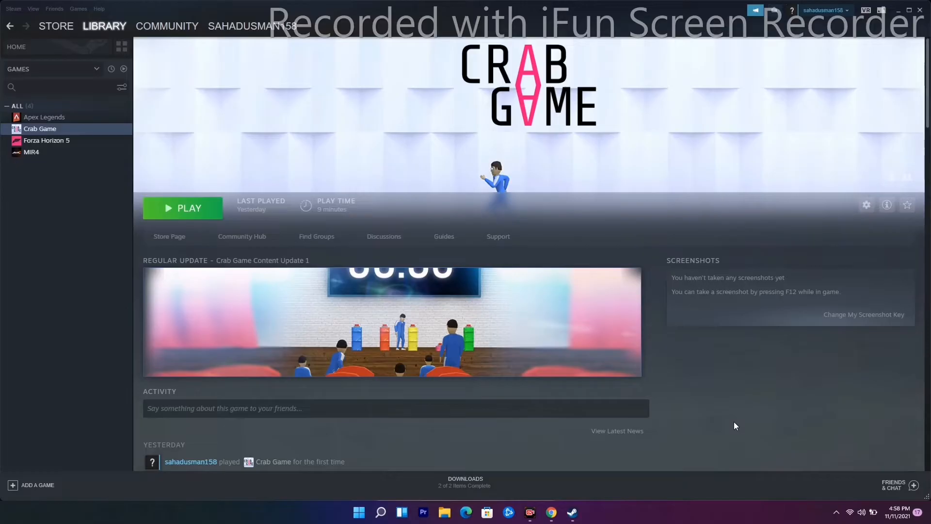
mouse_move(731, 425)
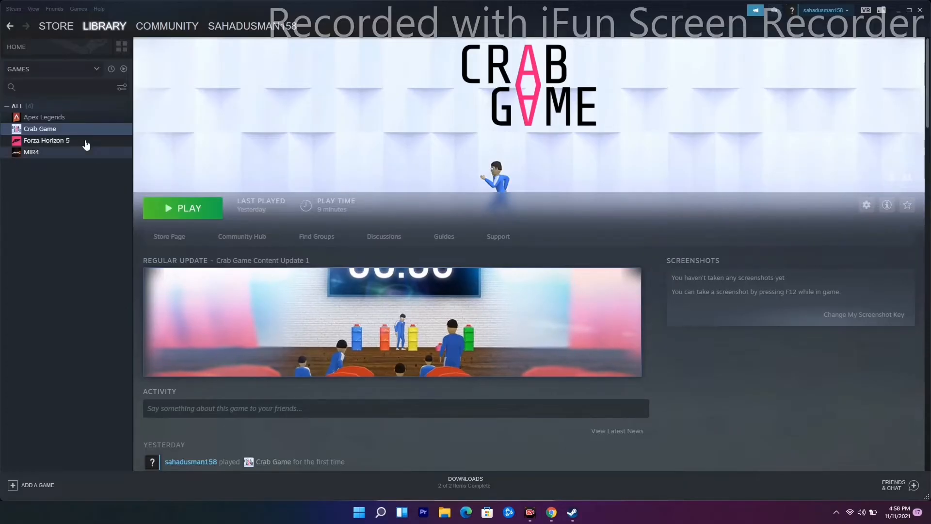
Show the Manage submenu for Crab Game from its library context menu.
right_click(39, 128)
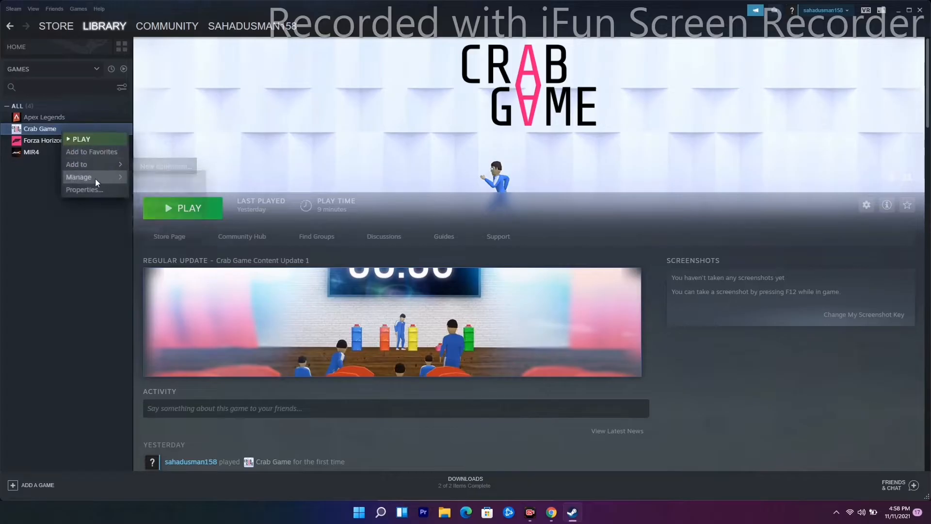
mouse_move(78, 177)
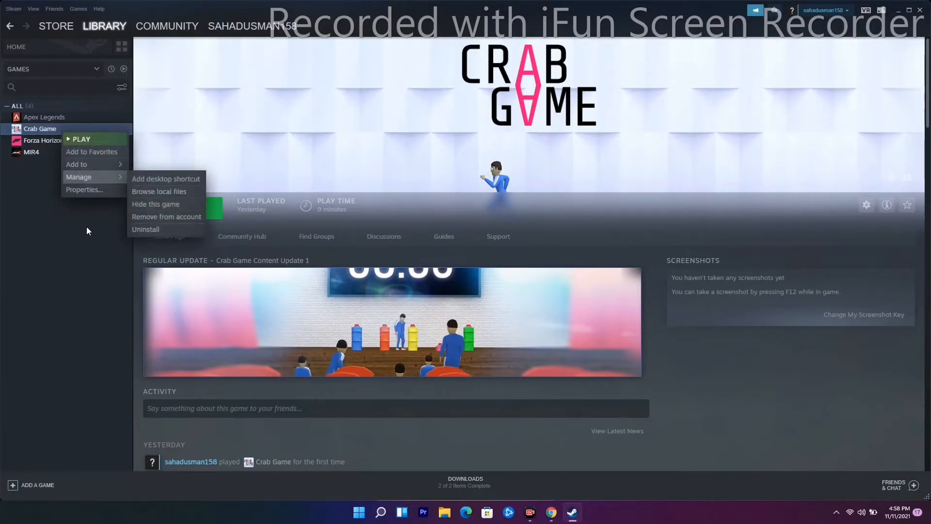
click(87, 231)
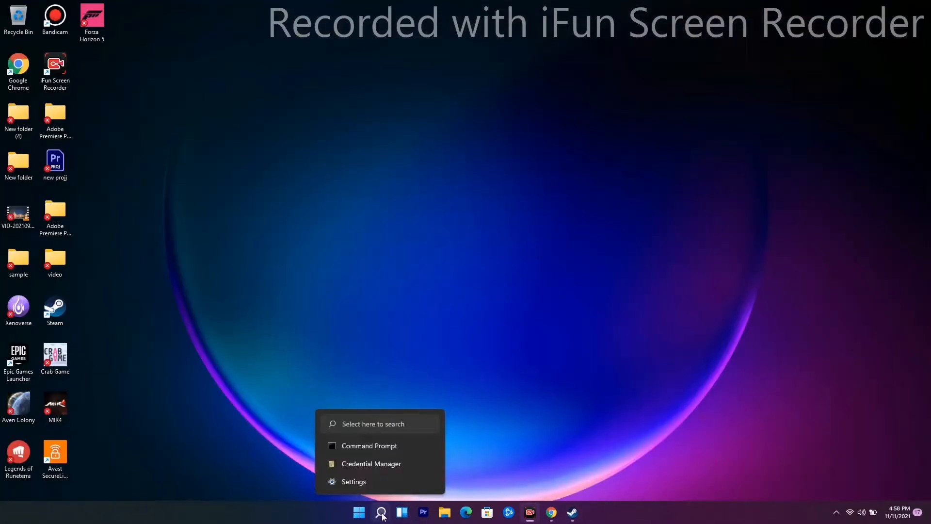
Reach Virus & threat protection via Settings > Privacy & security > Windows Security.
click(355, 481)
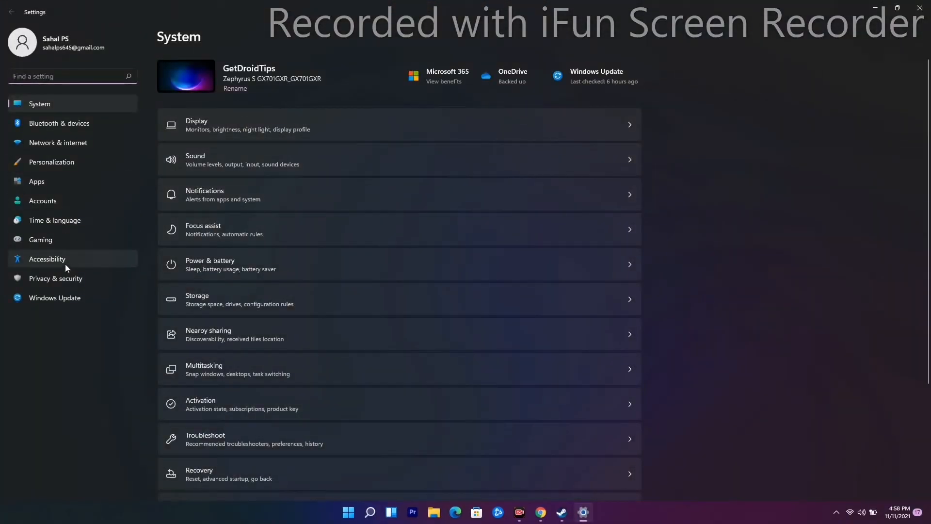
click(55, 278)
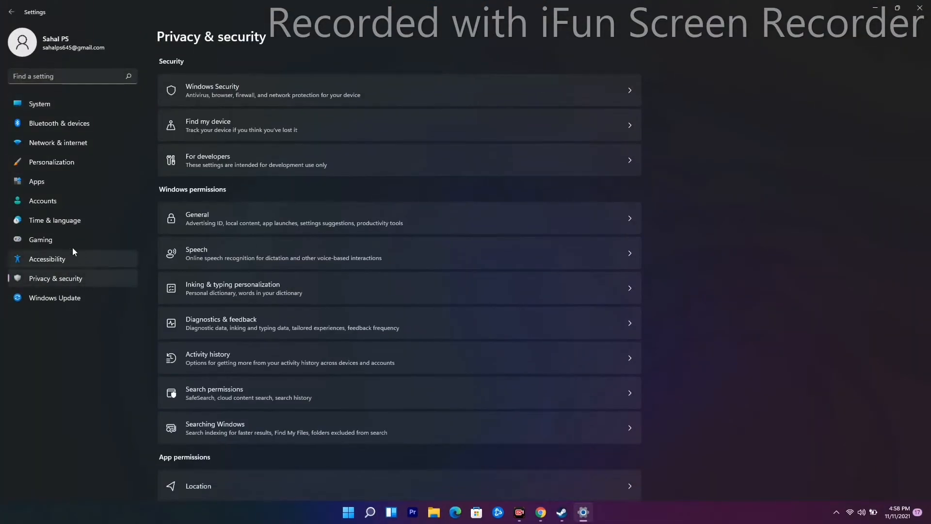
mouse_move(283, 90)
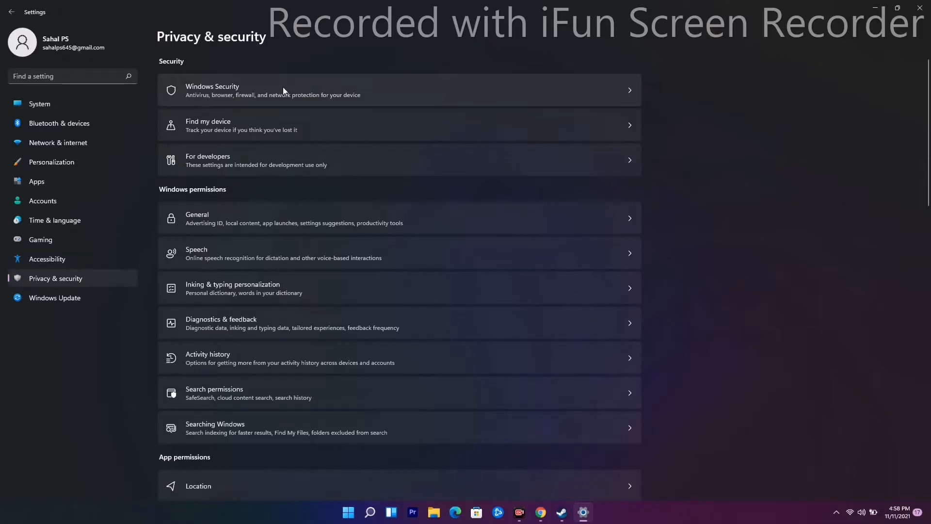
click(399, 89)
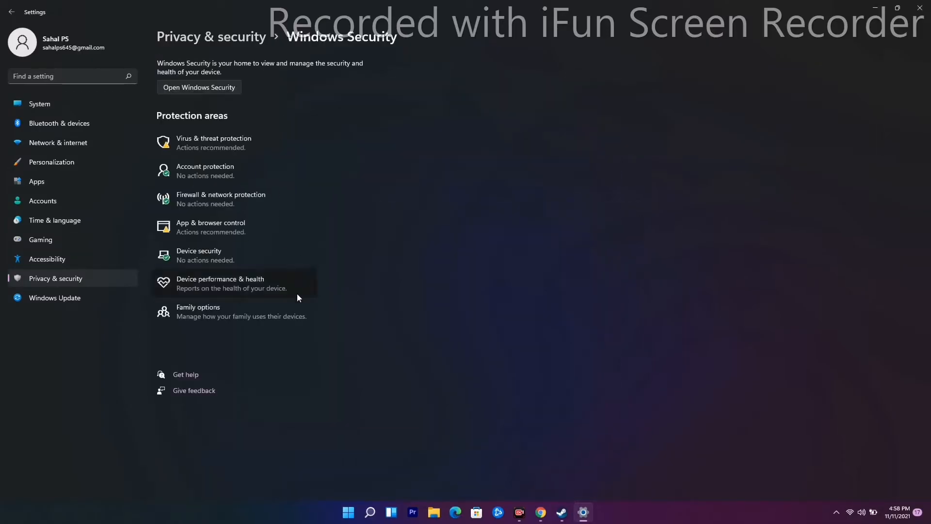
mouse_move(229, 142)
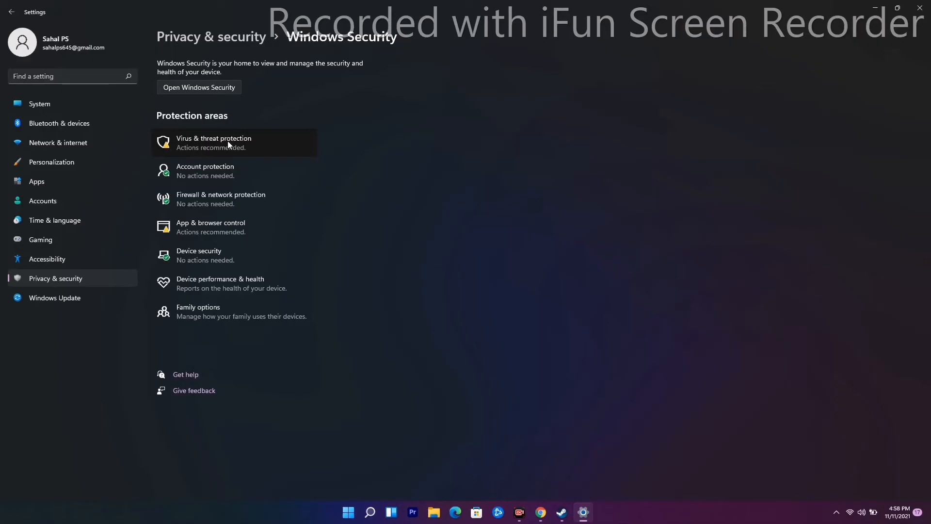
click(199, 88)
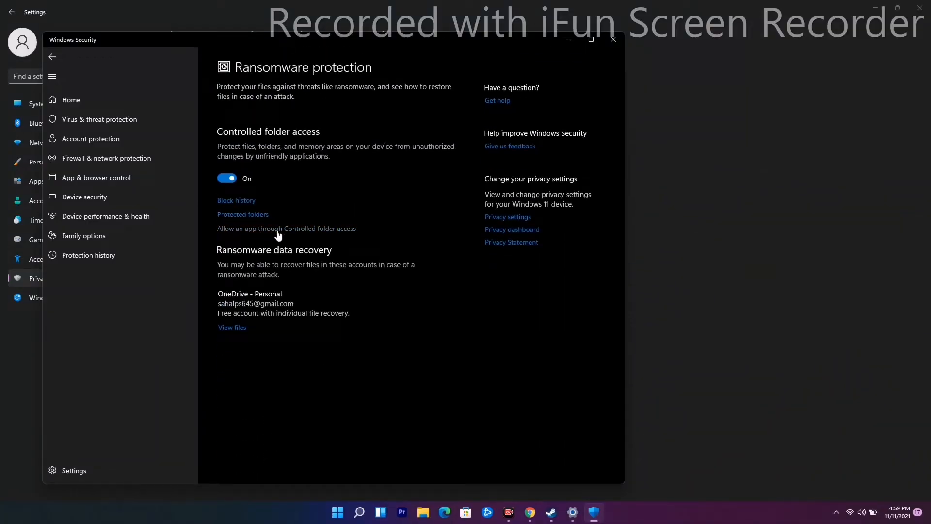
Start adding an allowed app to Controlled folder access and browse the C drive.
click(286, 231)
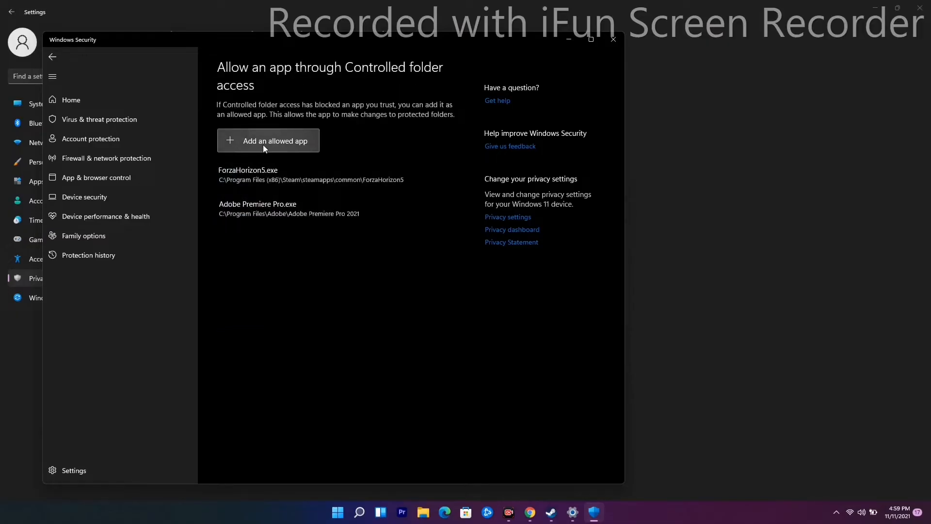
click(268, 141)
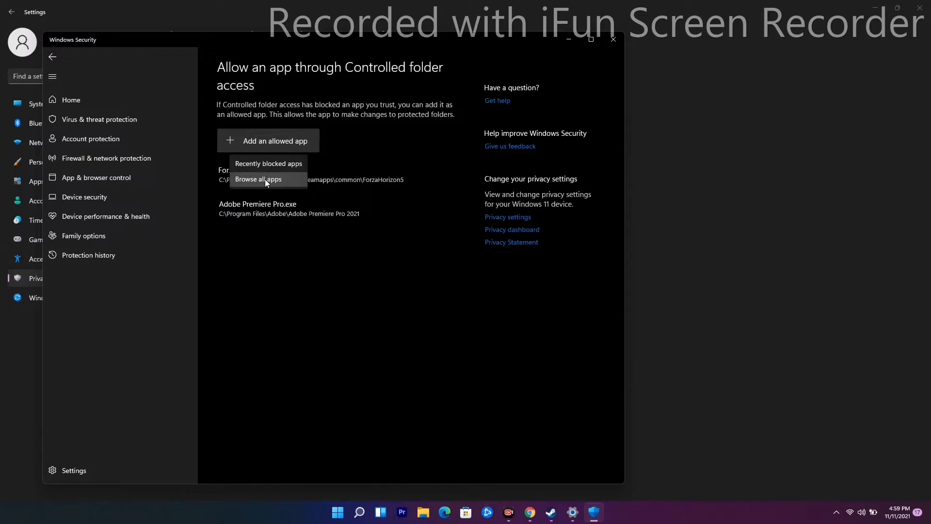
click(258, 179)
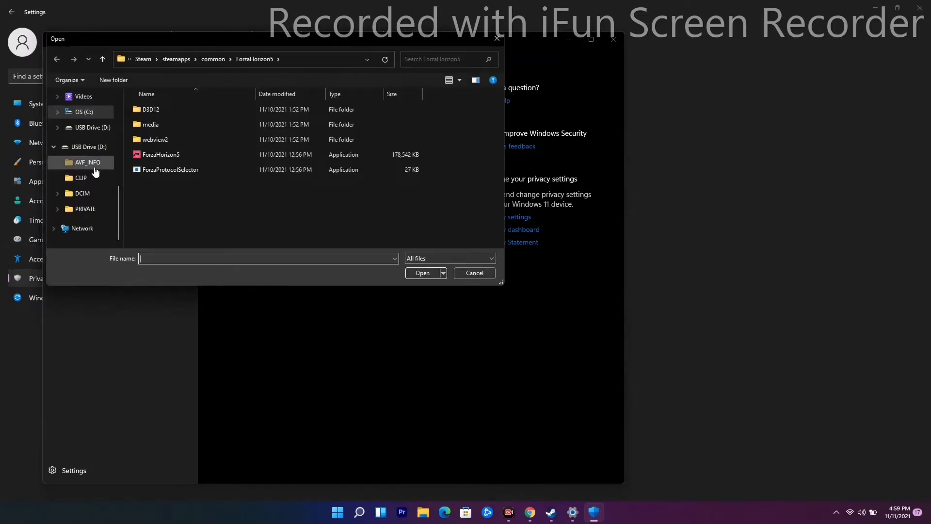
click(80, 151)
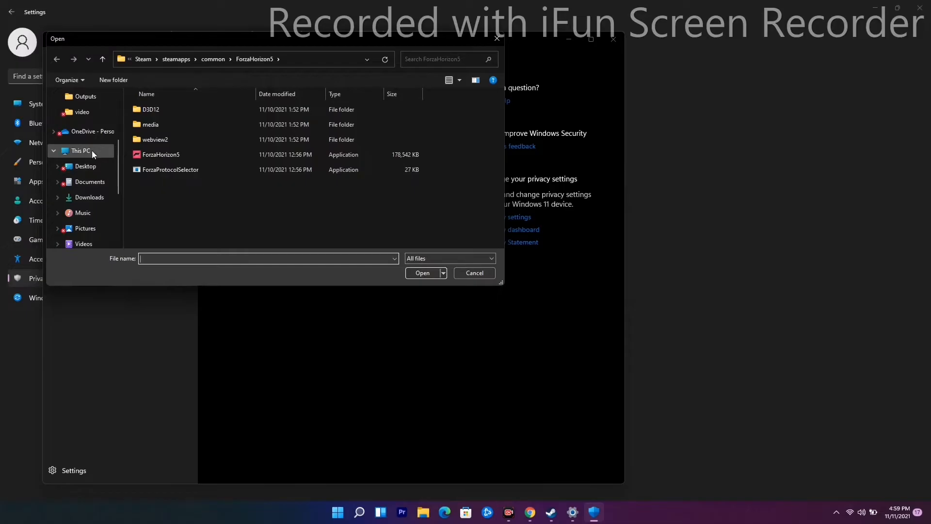
click(81, 228)
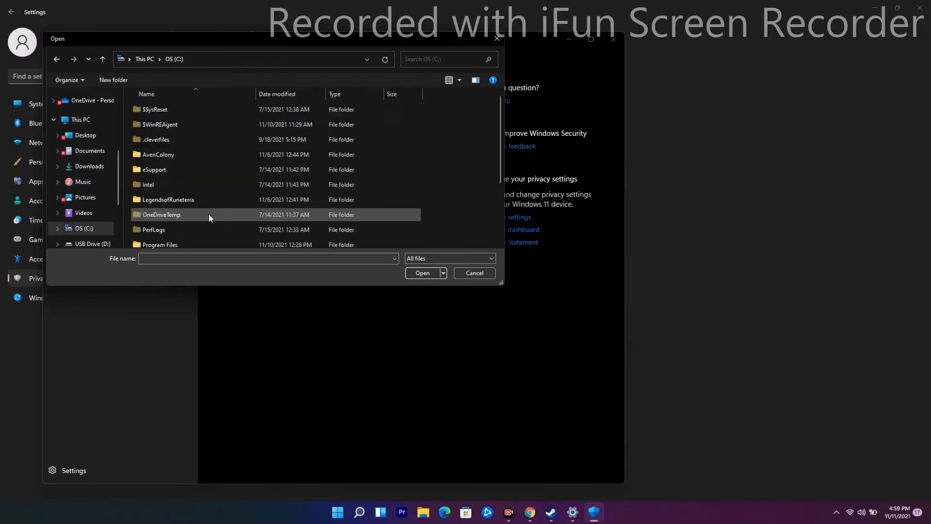
scroll(down, 3)
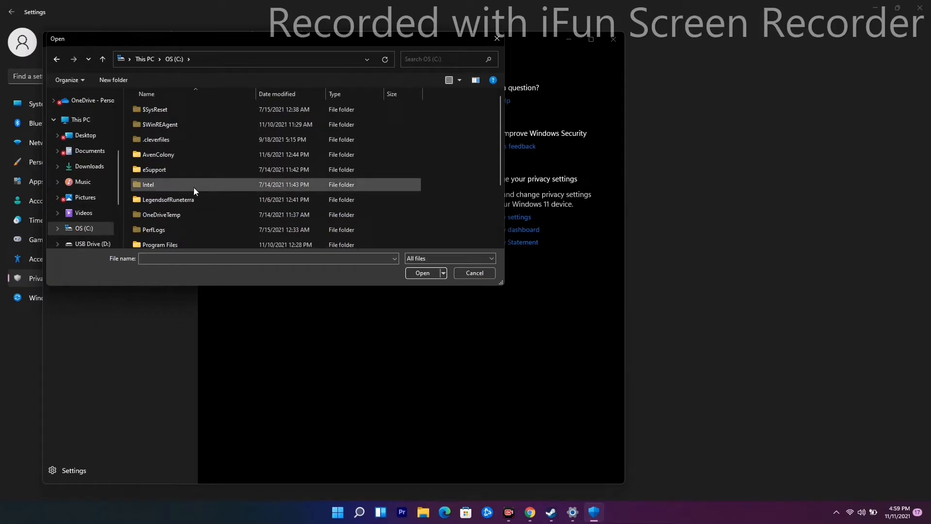
mouse_move(191, 206)
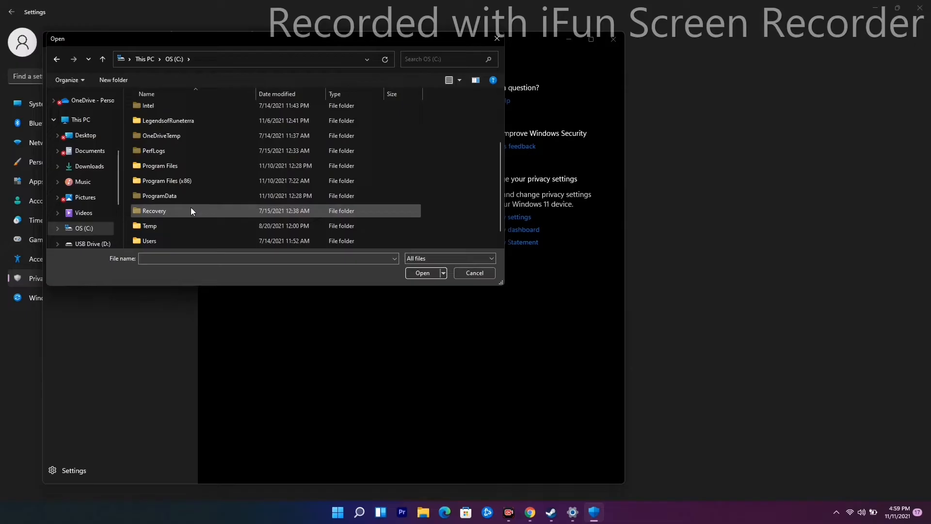
Navigate into steamapps\common\Crab Game and add Crab Game.exe as an allowed app.
double_click(164, 180)
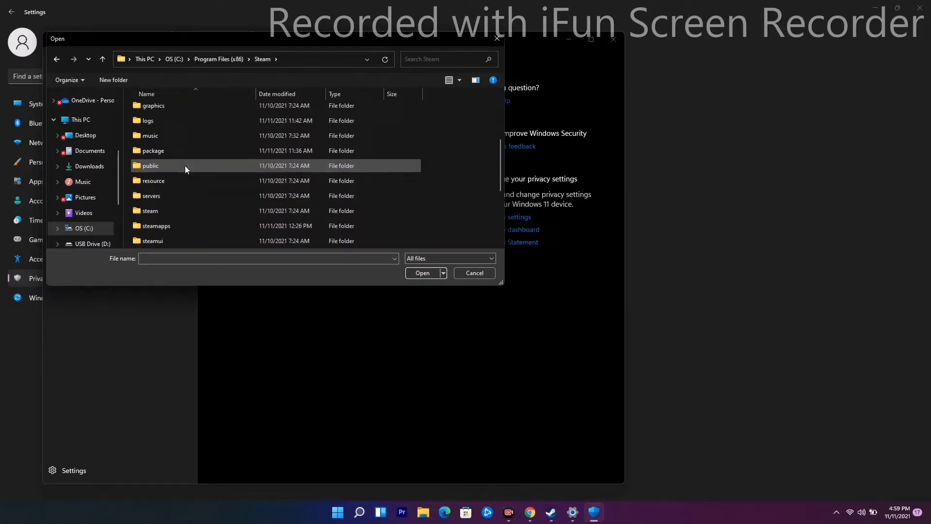
double_click(157, 226)
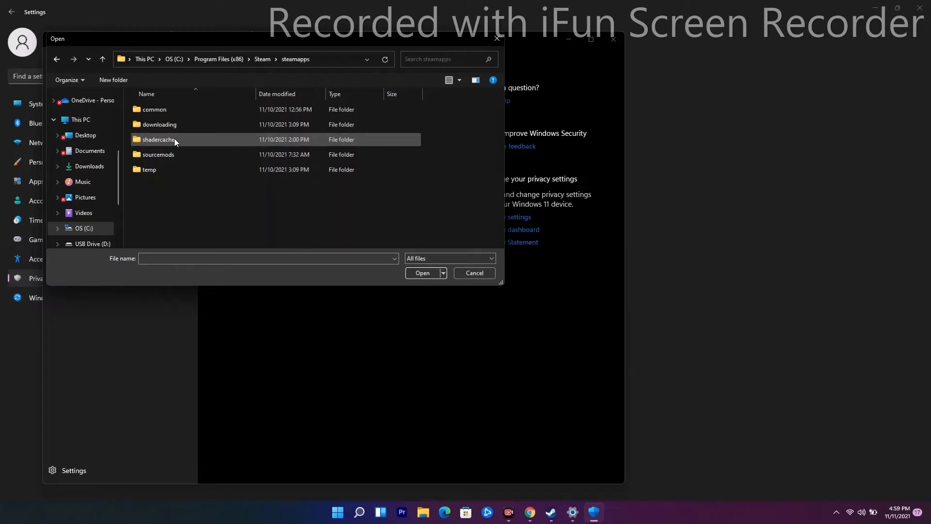
double_click(155, 110)
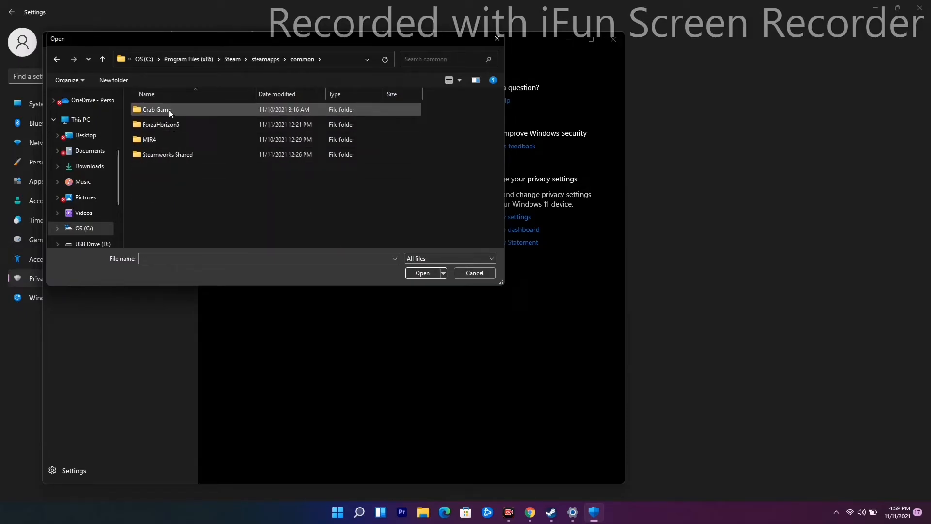
double_click(156, 109)
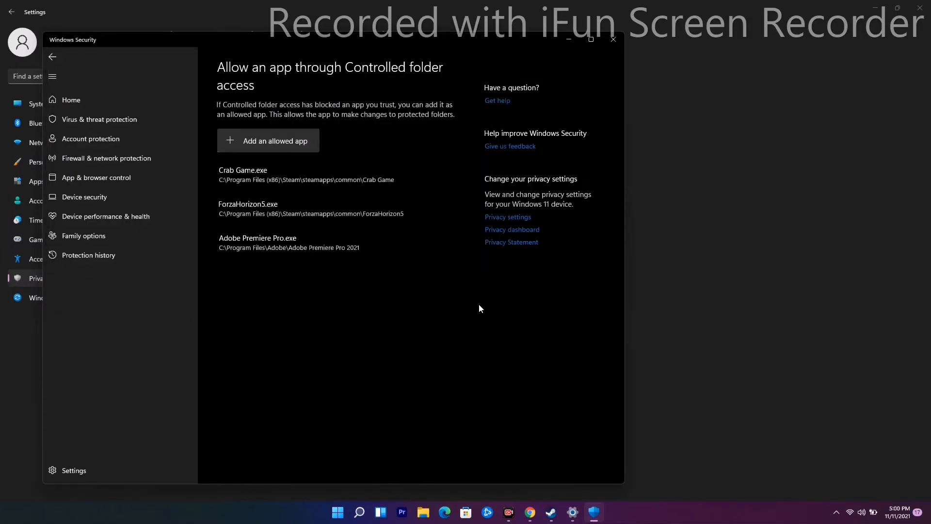
mouse_move(438, 265)
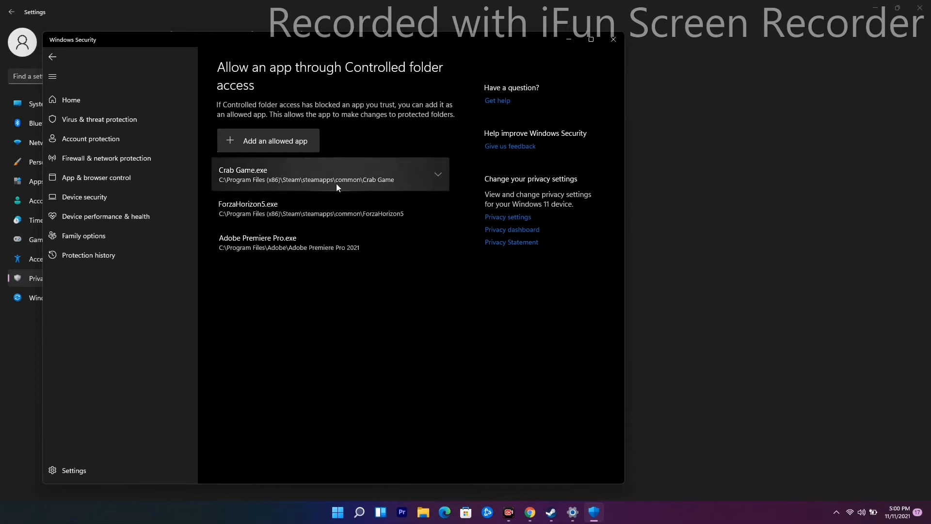
click(613, 39)
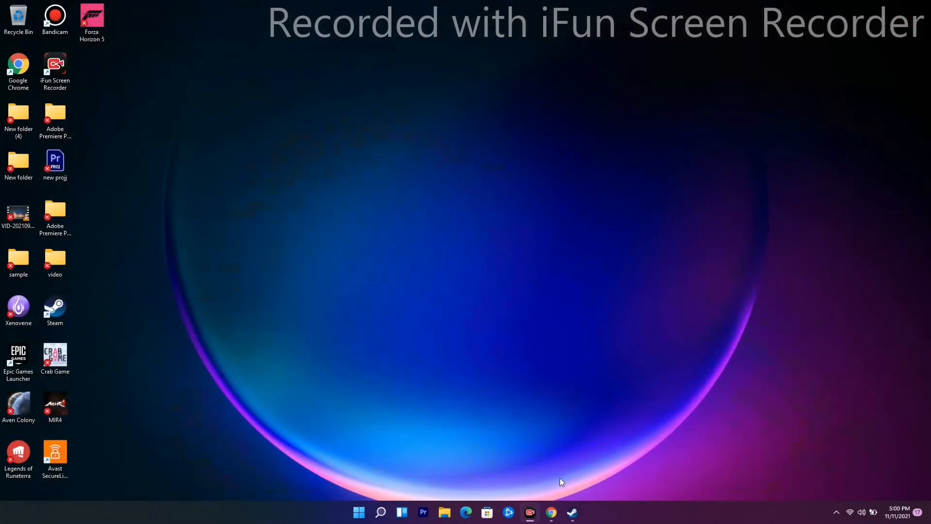
View Crab Game's Local Files section in its Steam properties, then close the properties.
click(571, 512)
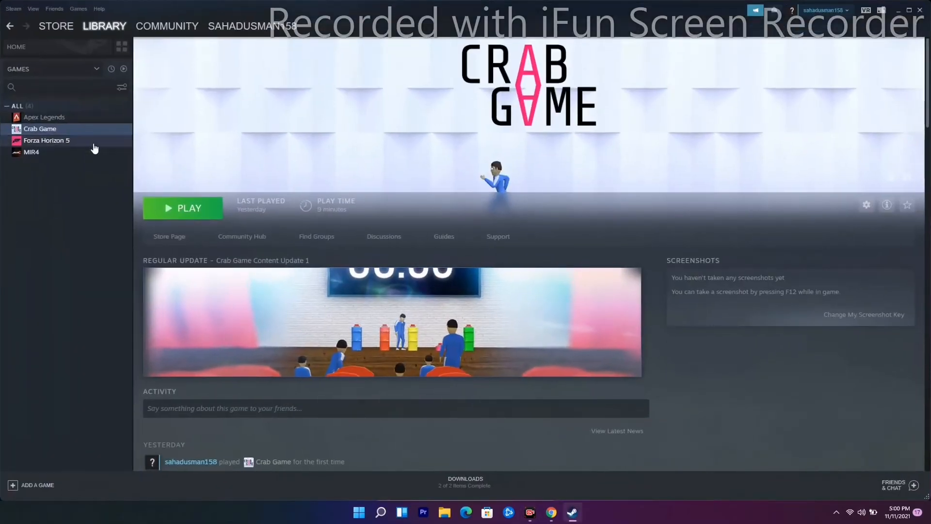
click(867, 205)
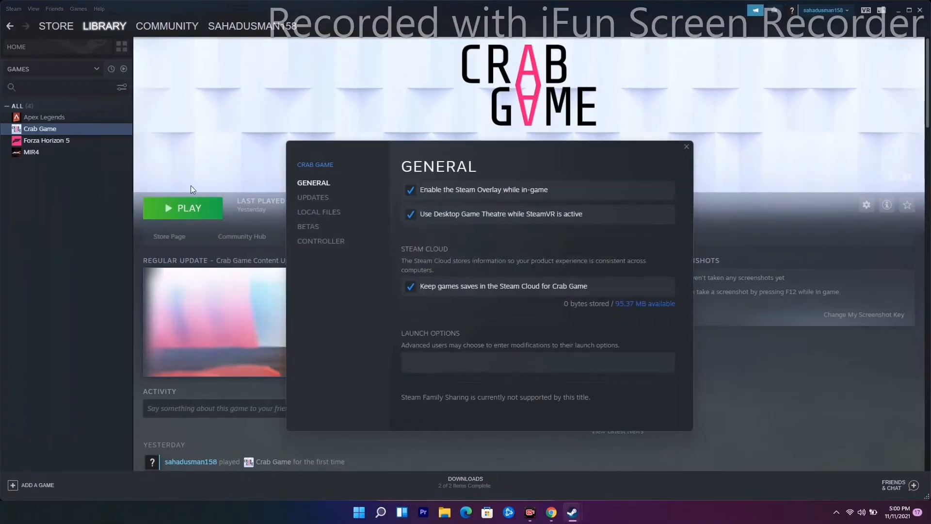
click(320, 211)
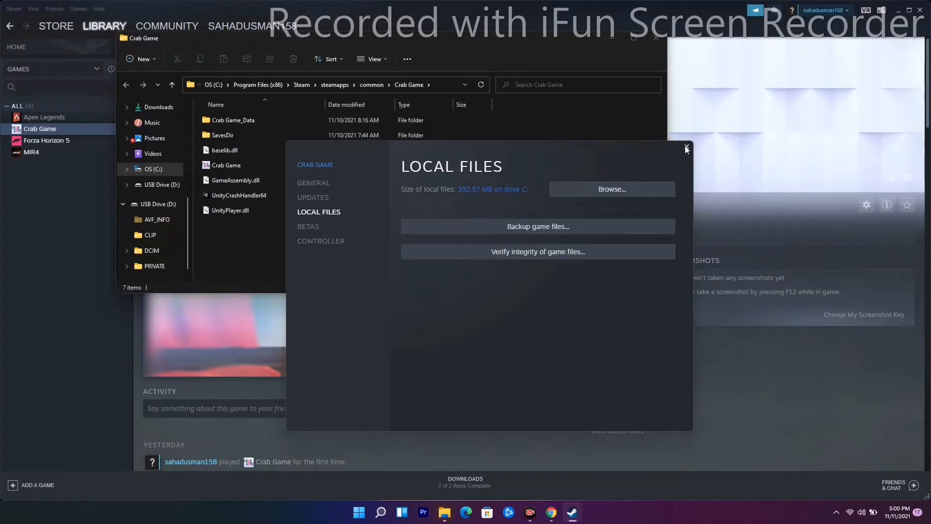
click(686, 147)
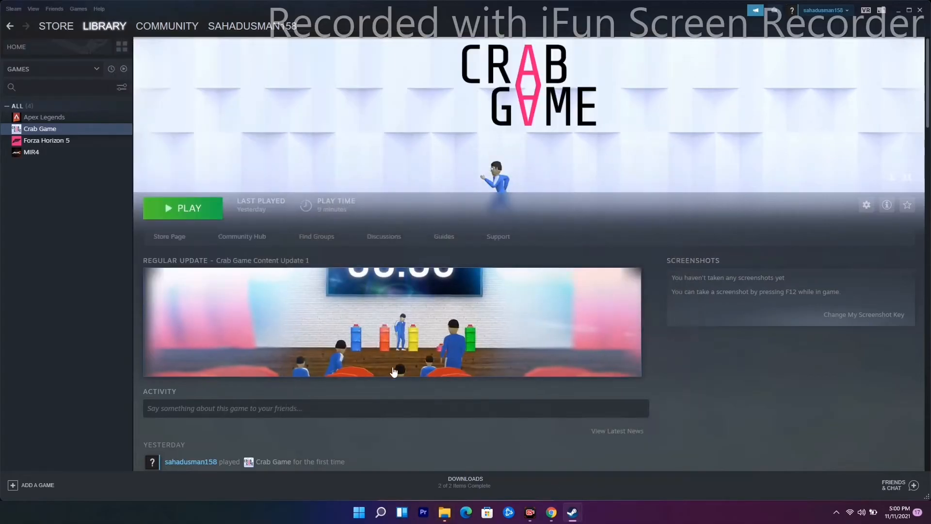
Browse Crab Game's installed files and select the boot file inside Crab Game_Data.
right_click(41, 128)
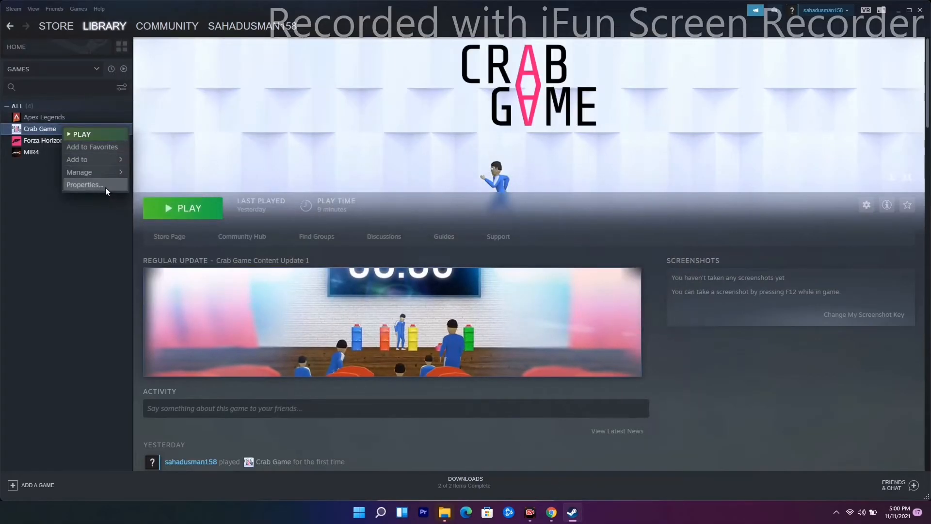
click(84, 184)
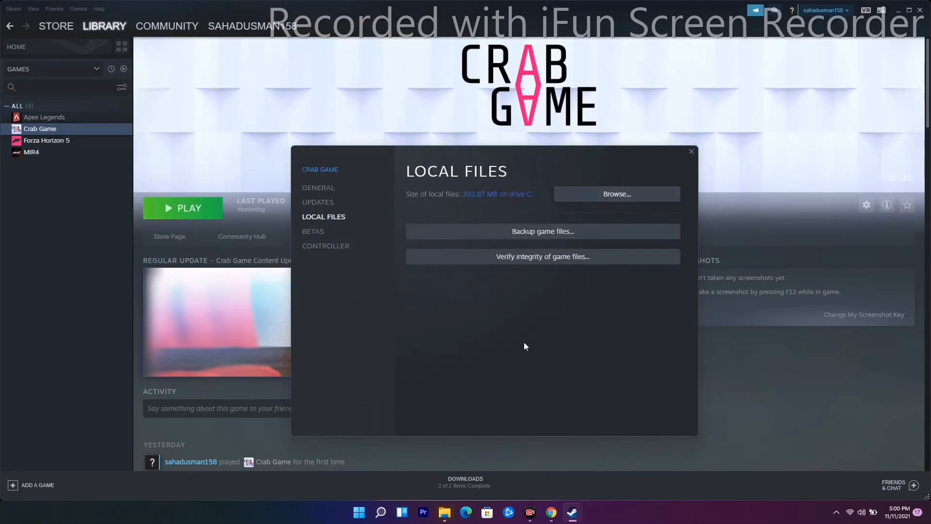
click(616, 194)
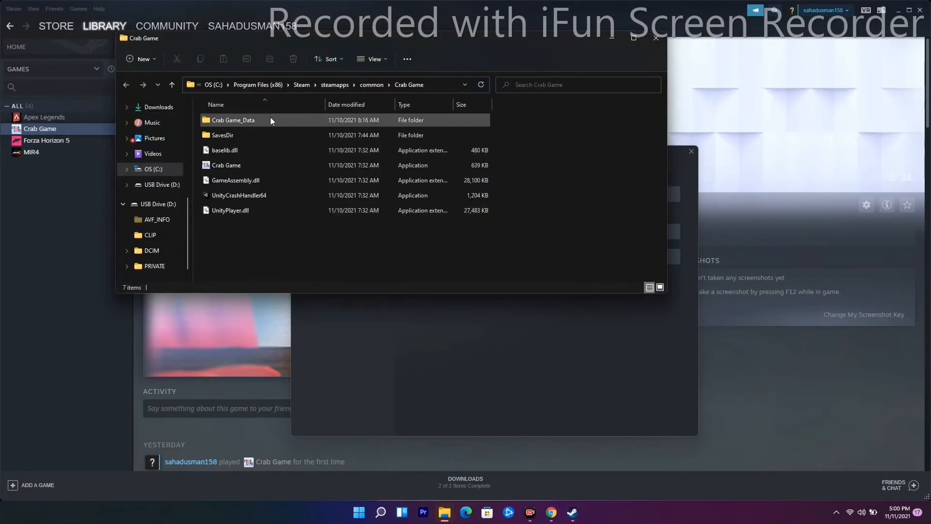
mouse_move(232, 120)
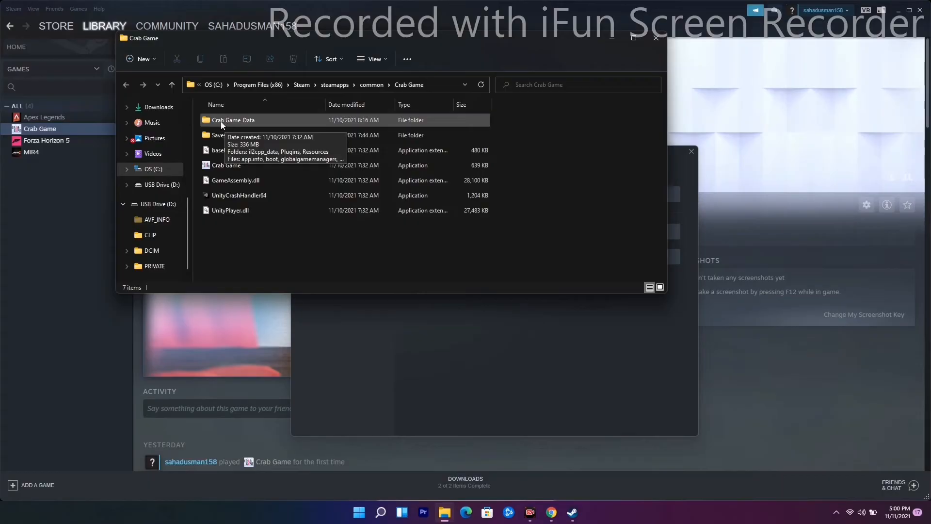
double_click(234, 120)
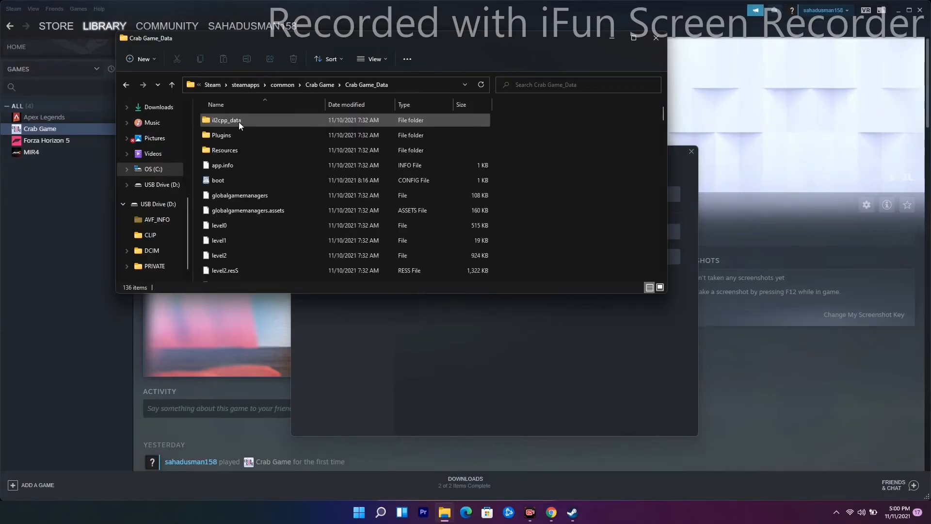
click(218, 181)
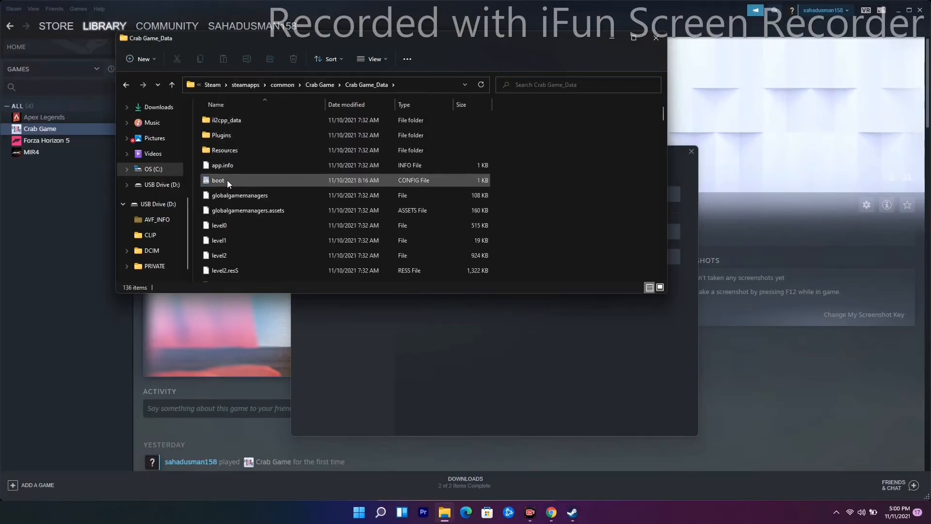
Open boot in WordPad and set wait-for-native-debugger to 1.
double_click(218, 180)
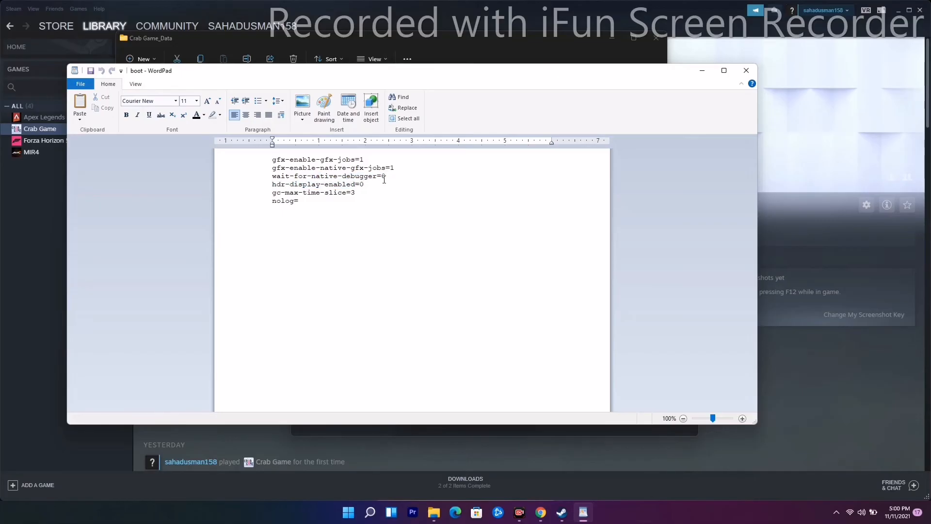
text(1)
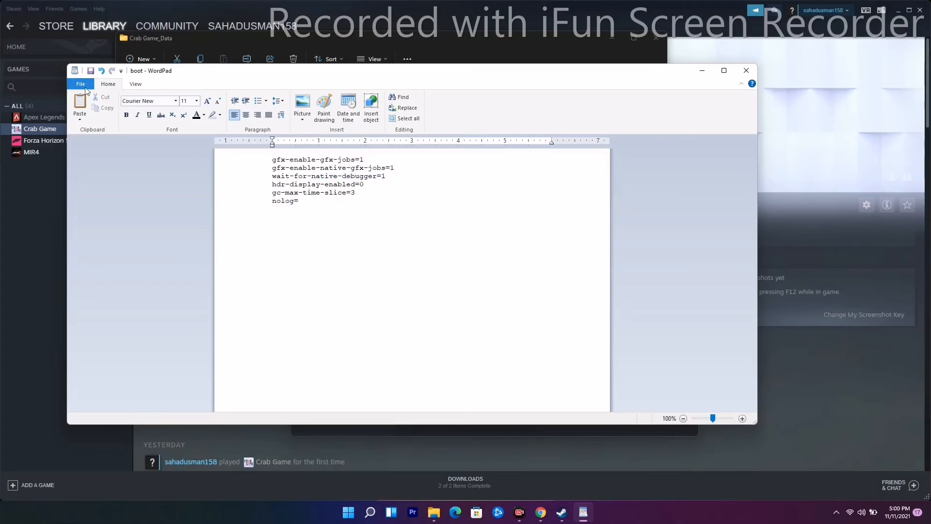
mouse_move(591, 100)
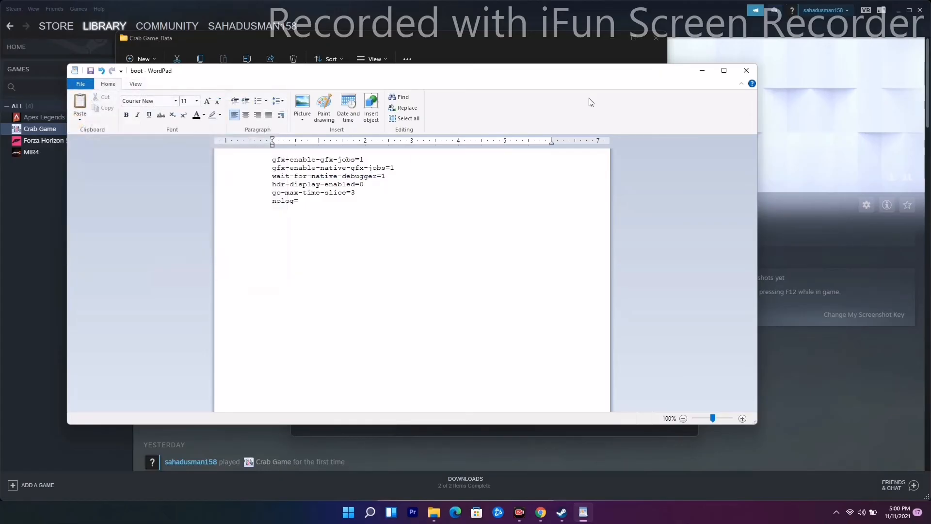